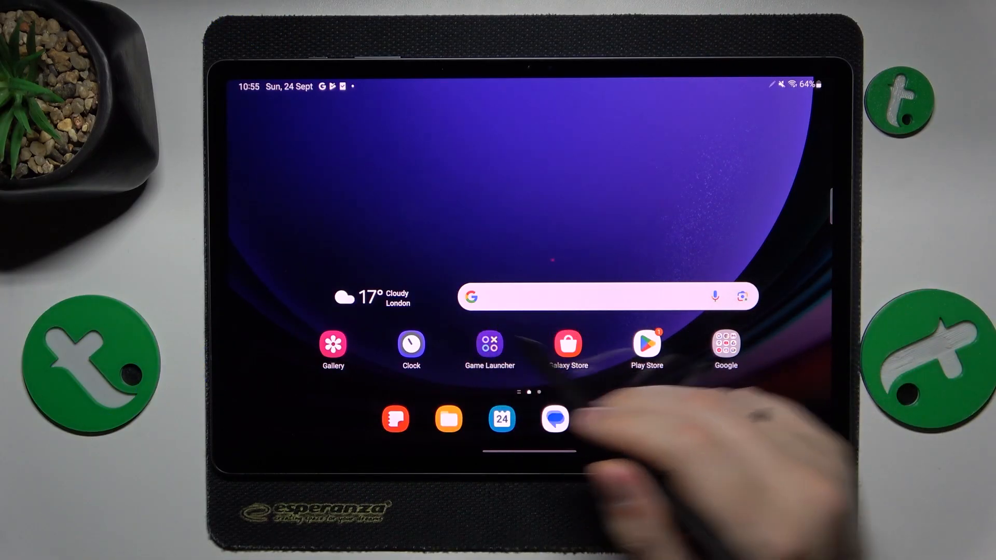
Search Play Store for 'turbo vpn', install Turbo VPN - Secure VPN Proxy and launch it.
left_click(646, 344)
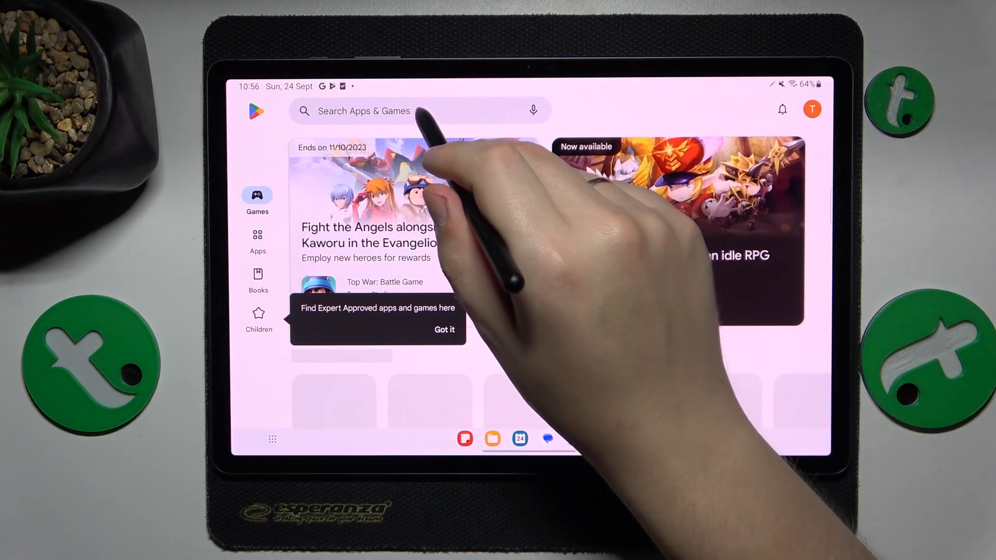
left_click(419, 111)
type("turbo vpn")
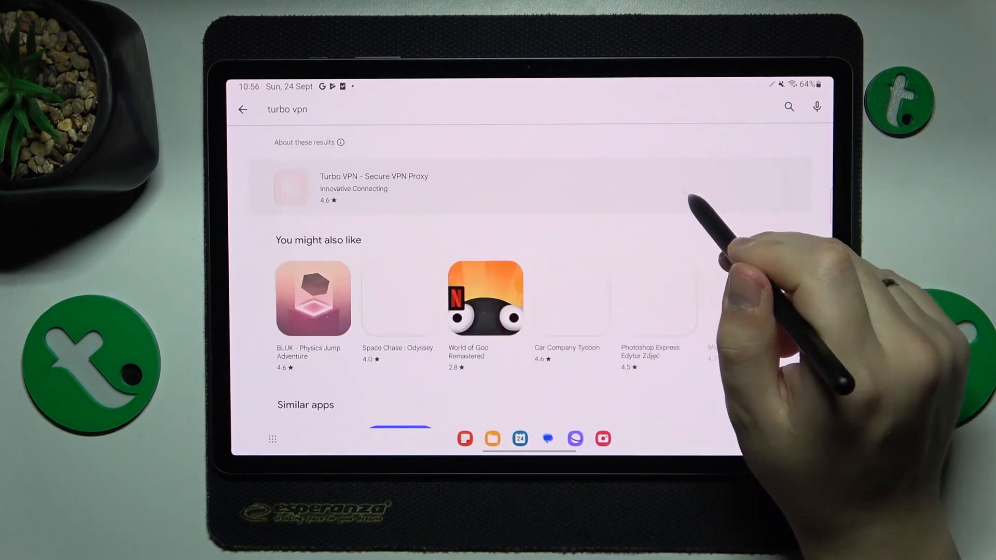
left_click(374, 188)
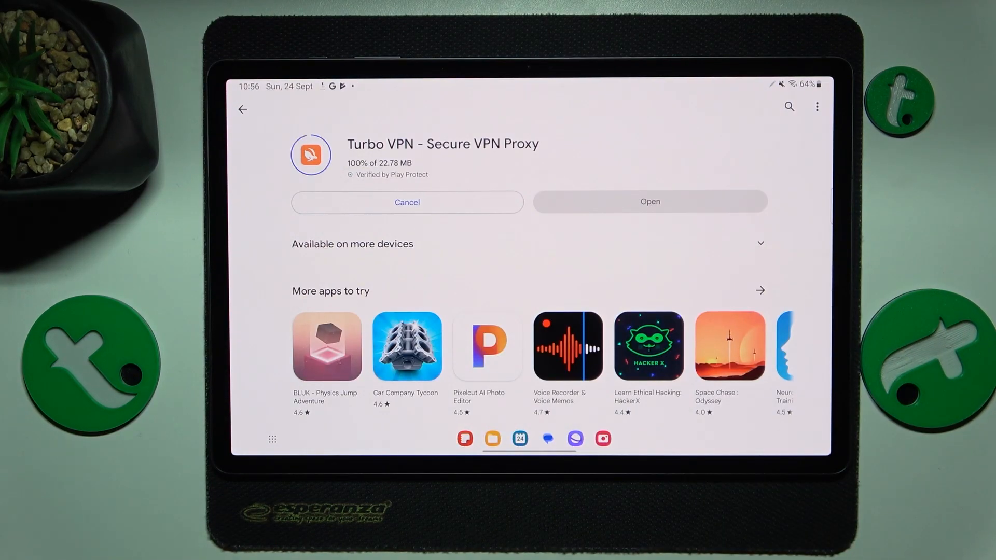
left_click(649, 201)
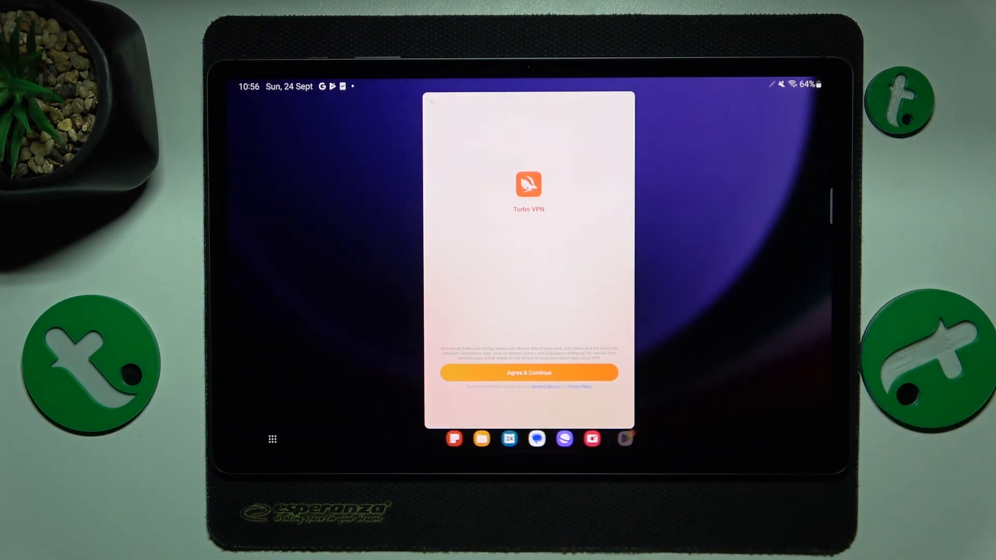
Agree & Continue past the welcome terms to reach the main connect screen.
left_click(528, 373)
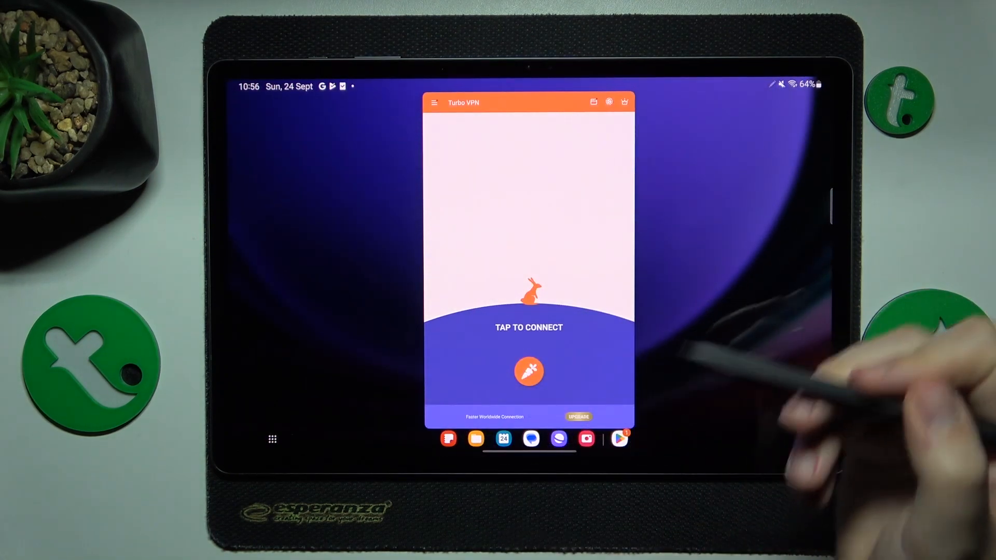
Connect the VPN to a United Kingdom server with permission granted, then request disconnect.
left_click(528, 371)
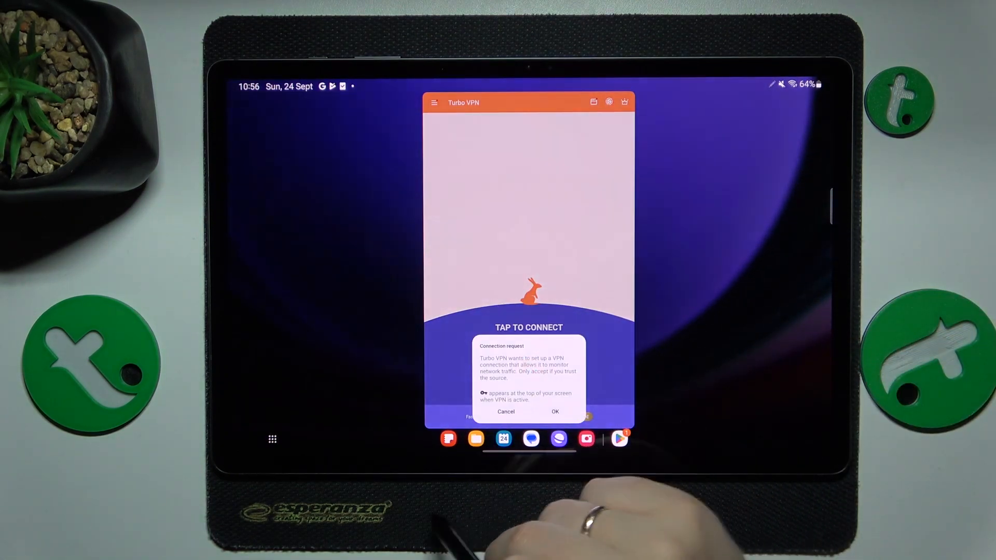
left_click(554, 412)
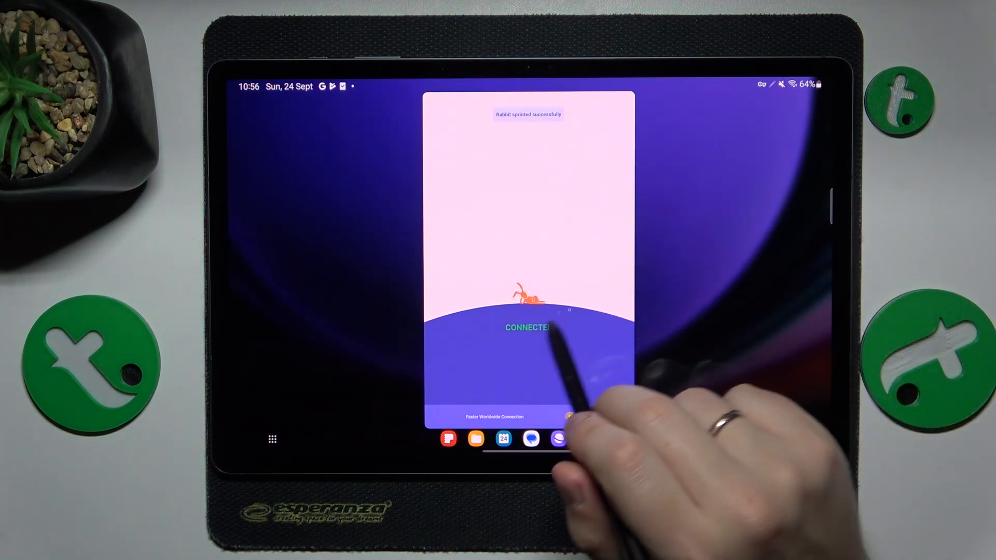
left_click(528, 378)
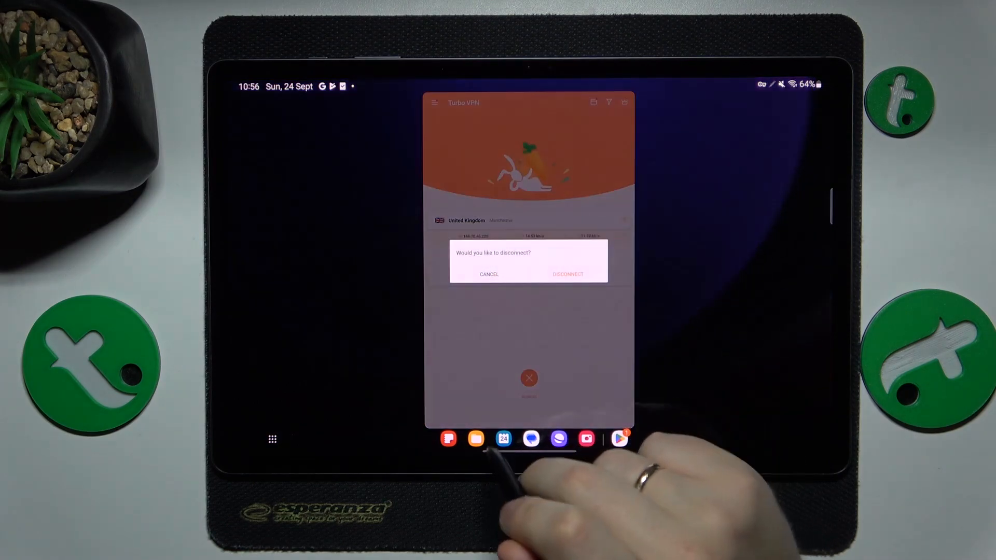